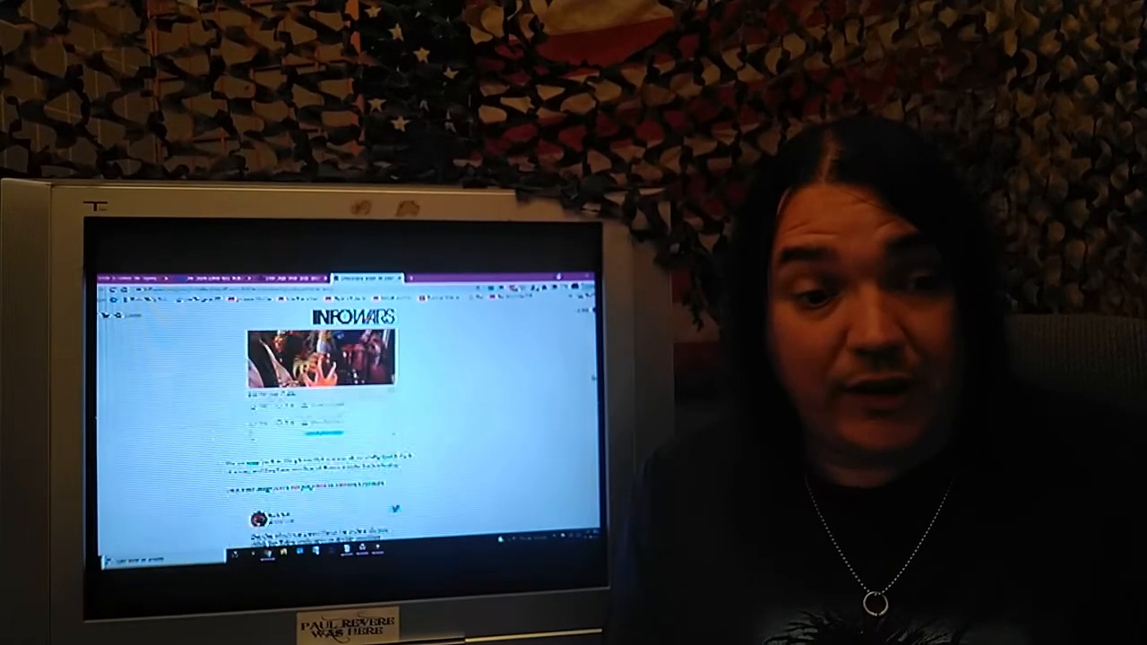
{"action": "scroll", "scroll_direction": "down", "scroll_amount": 3}
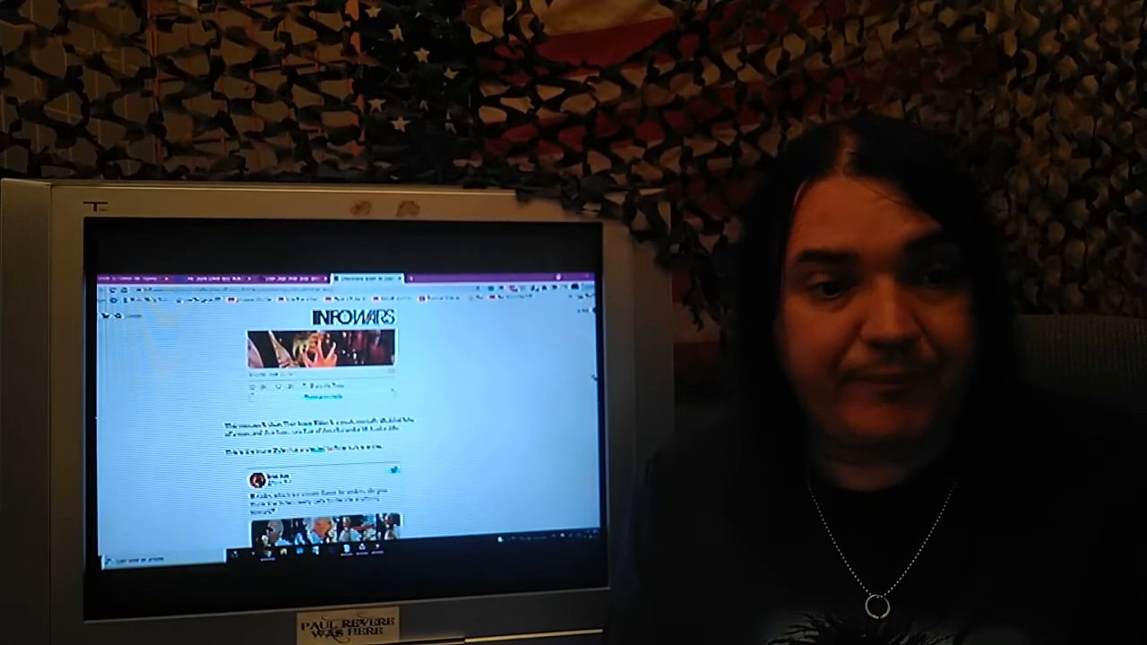